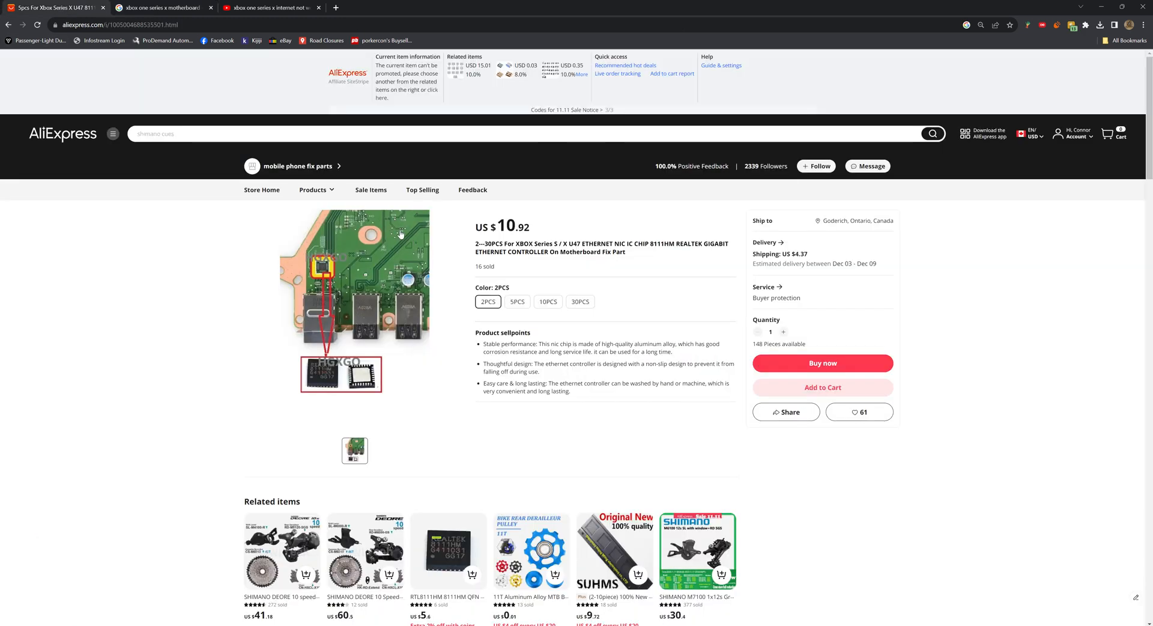
pyautogui.moveTo(322, 276)
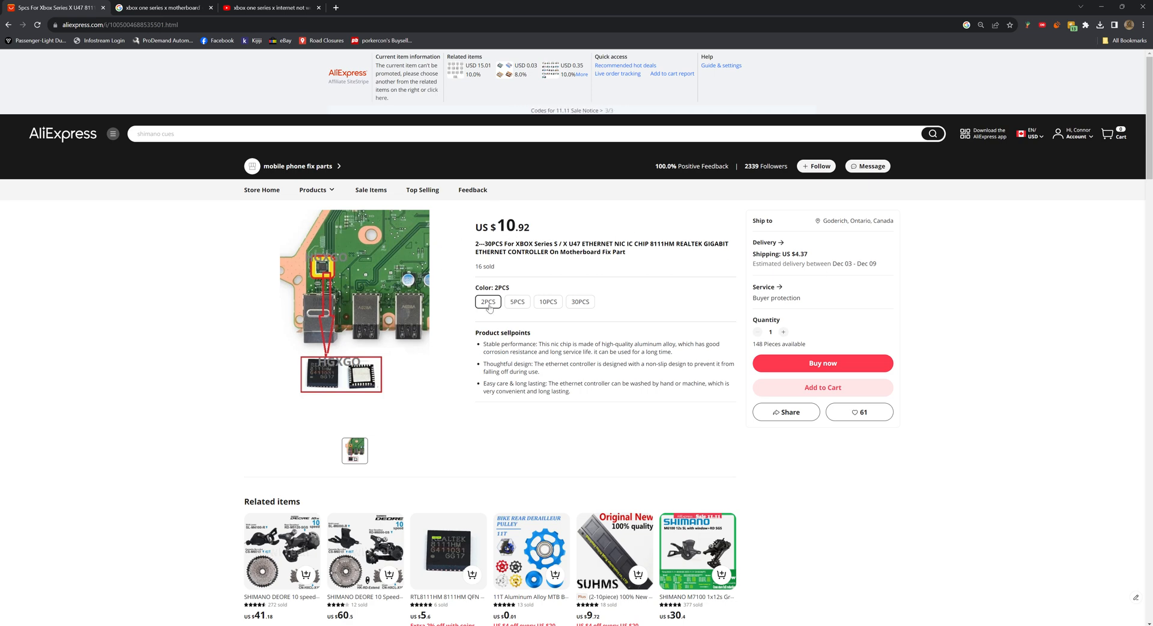
pyautogui.moveTo(289, 270)
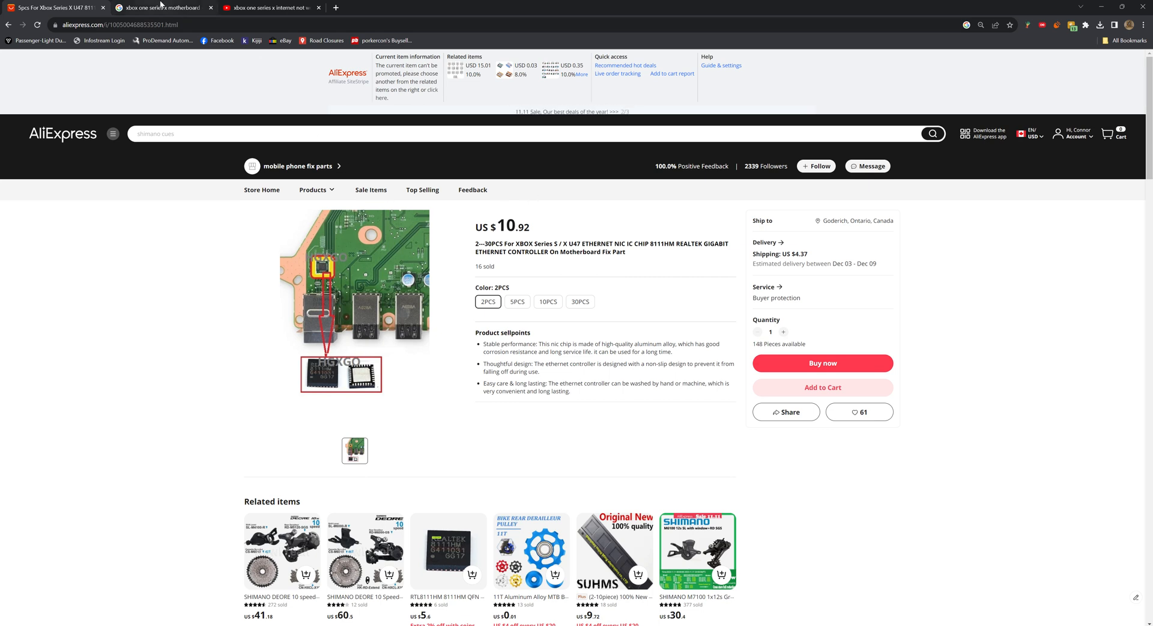
# Switch to the Google Images results for 'xbox one series x motherboard'.
pyautogui.click(268, 7)
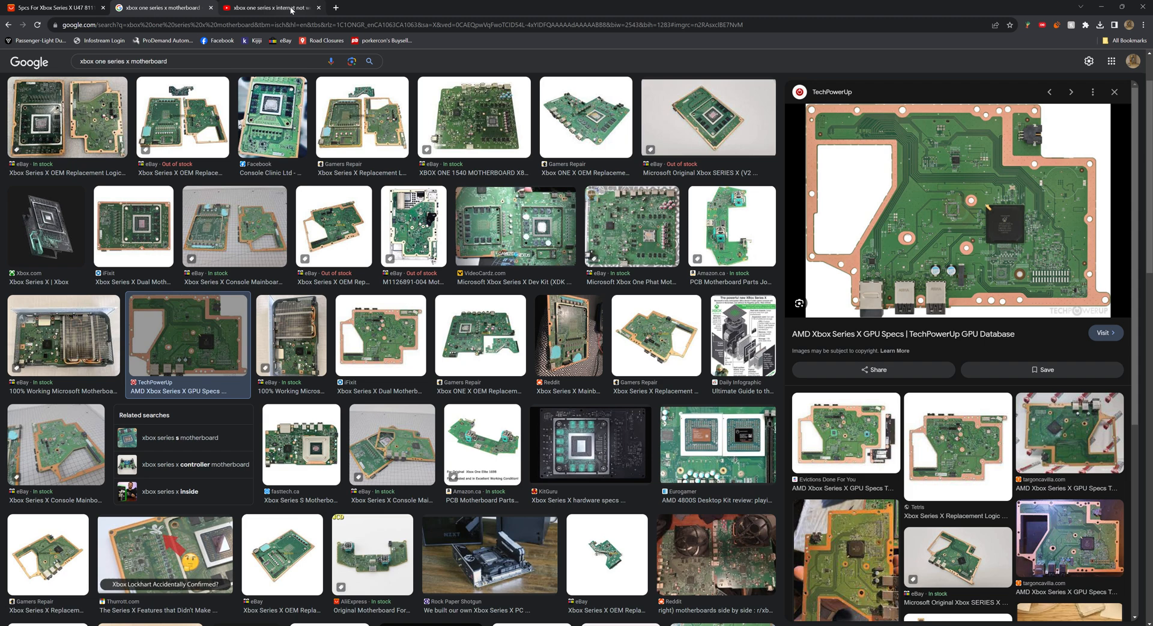
pyautogui.click(267, 7)
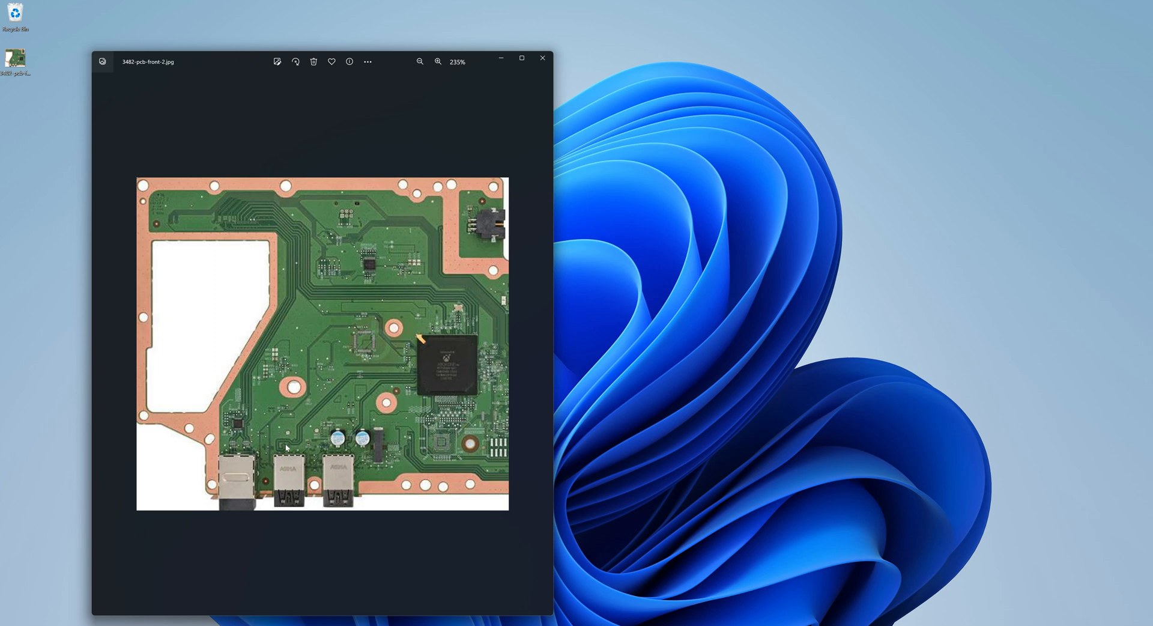
pyautogui.moveTo(436, 248)
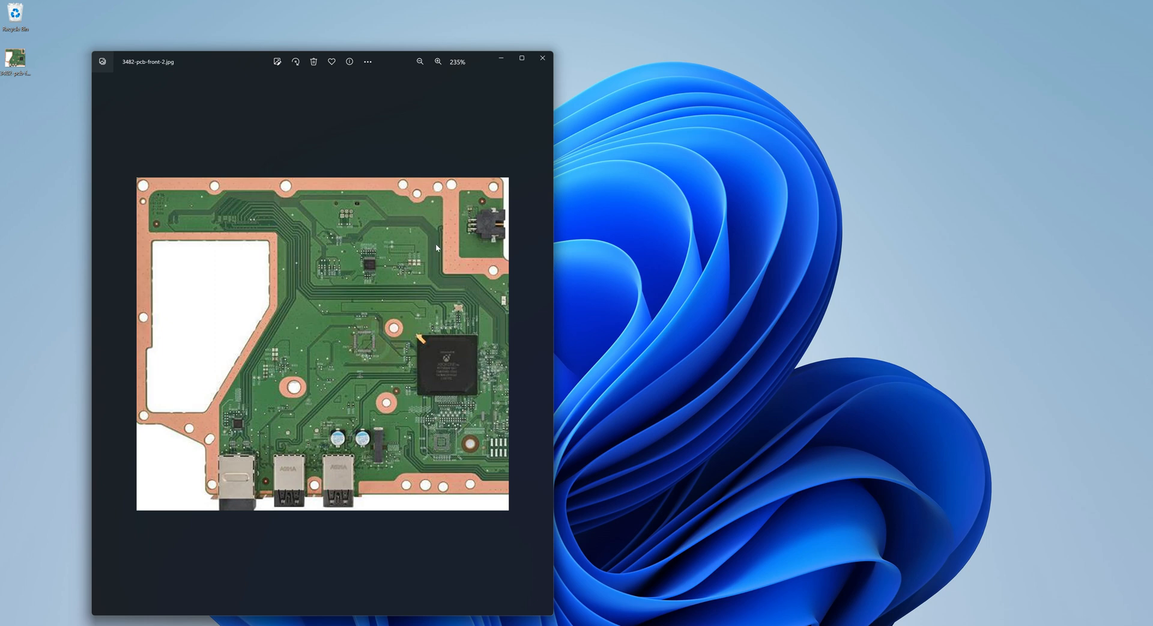
pyautogui.moveTo(362, 299)
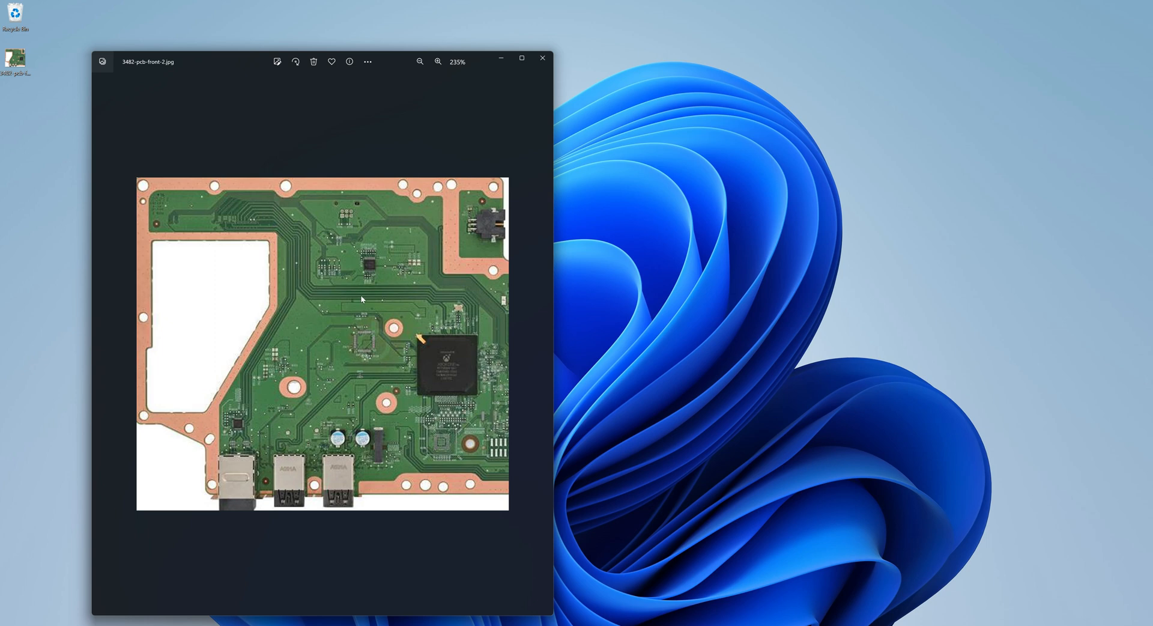
pyautogui.moveTo(273, 471)
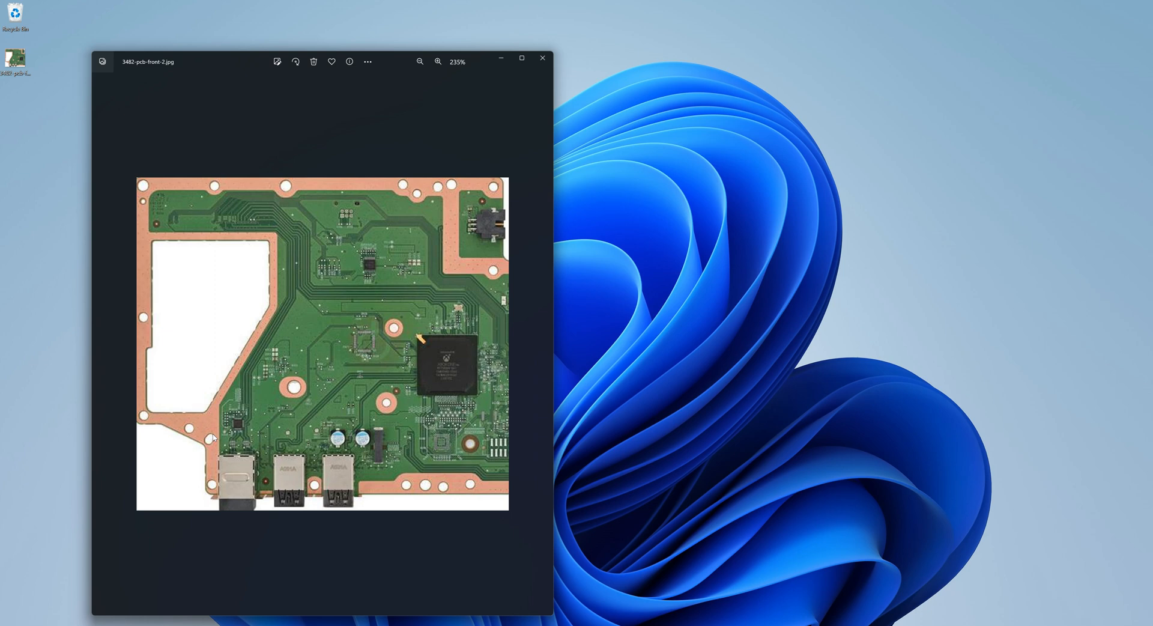
pyautogui.moveTo(248, 471)
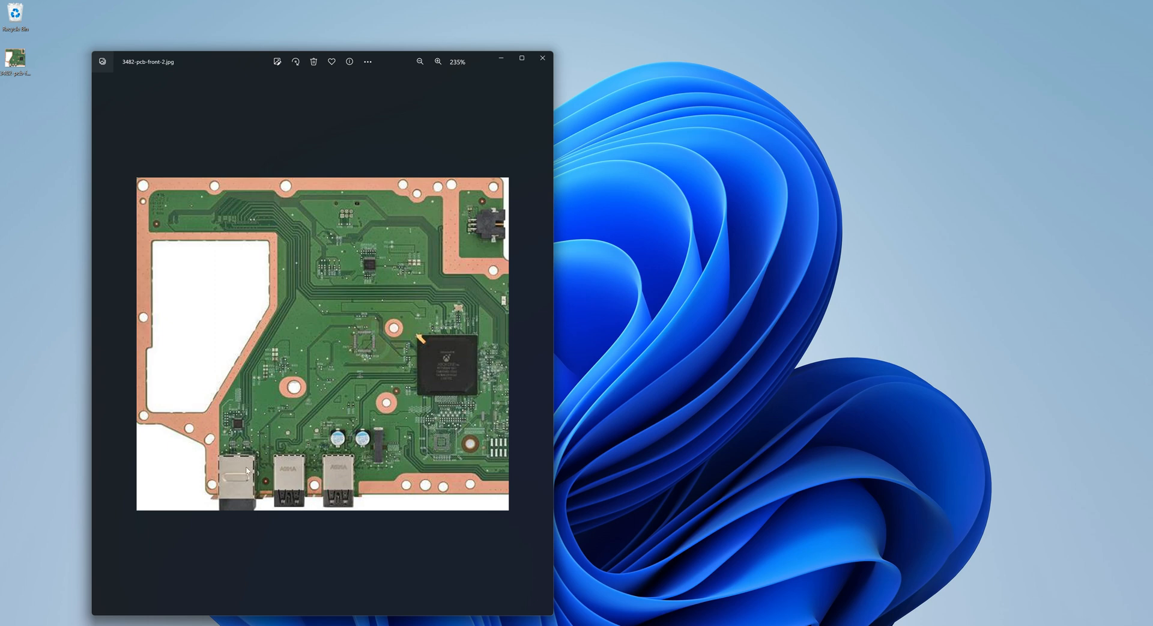
pyautogui.moveTo(248, 470)
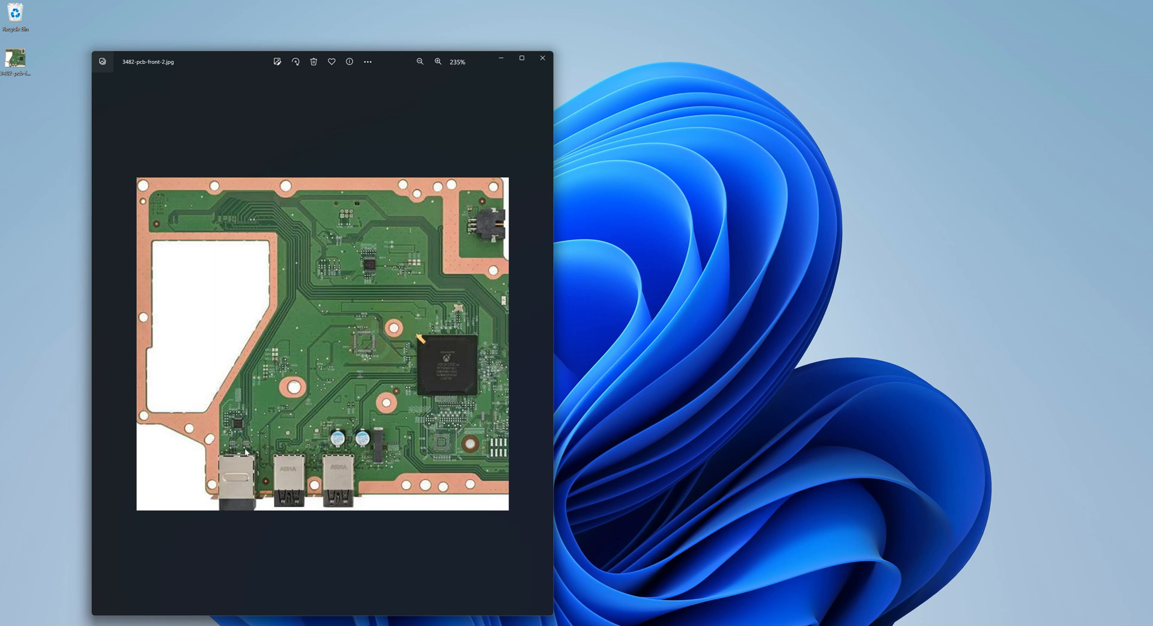
pyautogui.moveTo(245, 453)
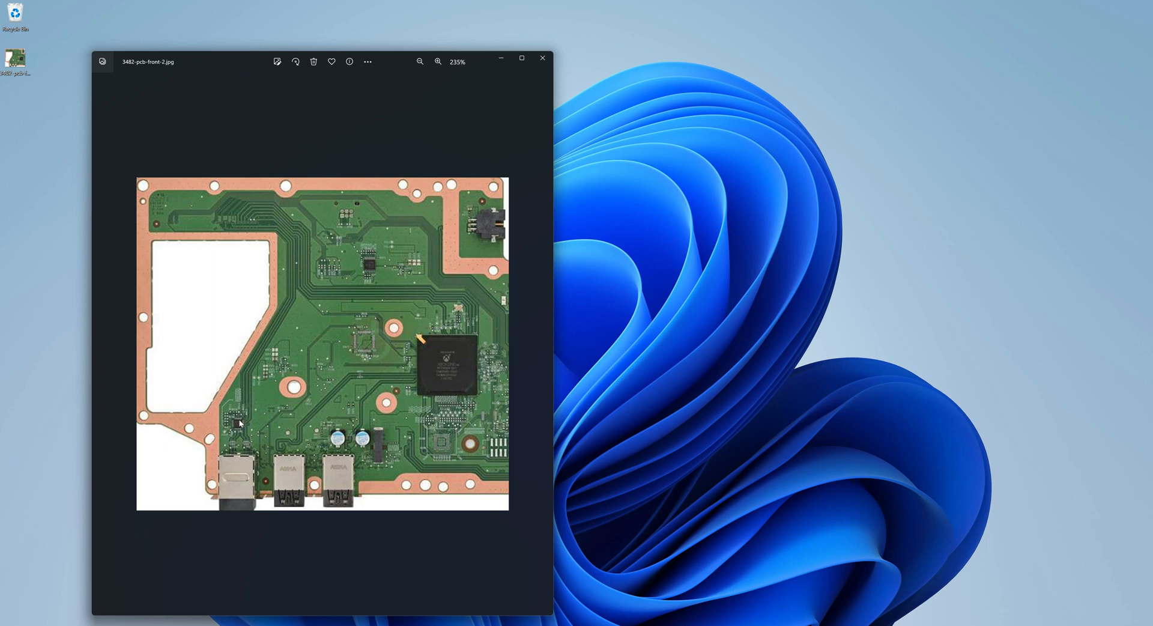
pyautogui.moveTo(221, 280)
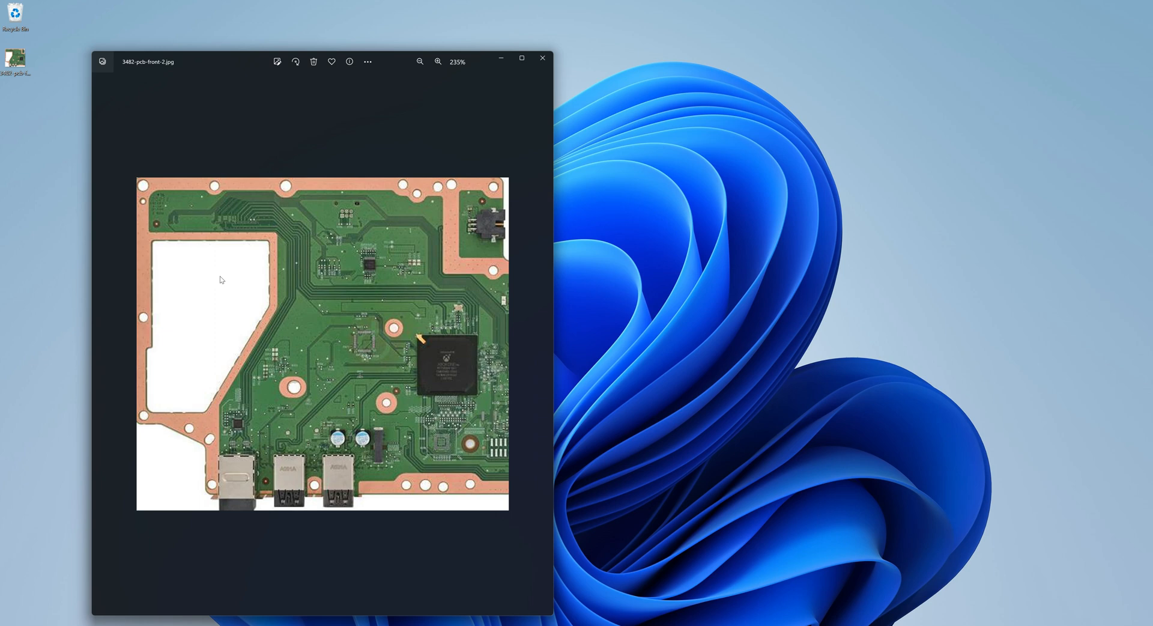
pyautogui.moveTo(232, 372)
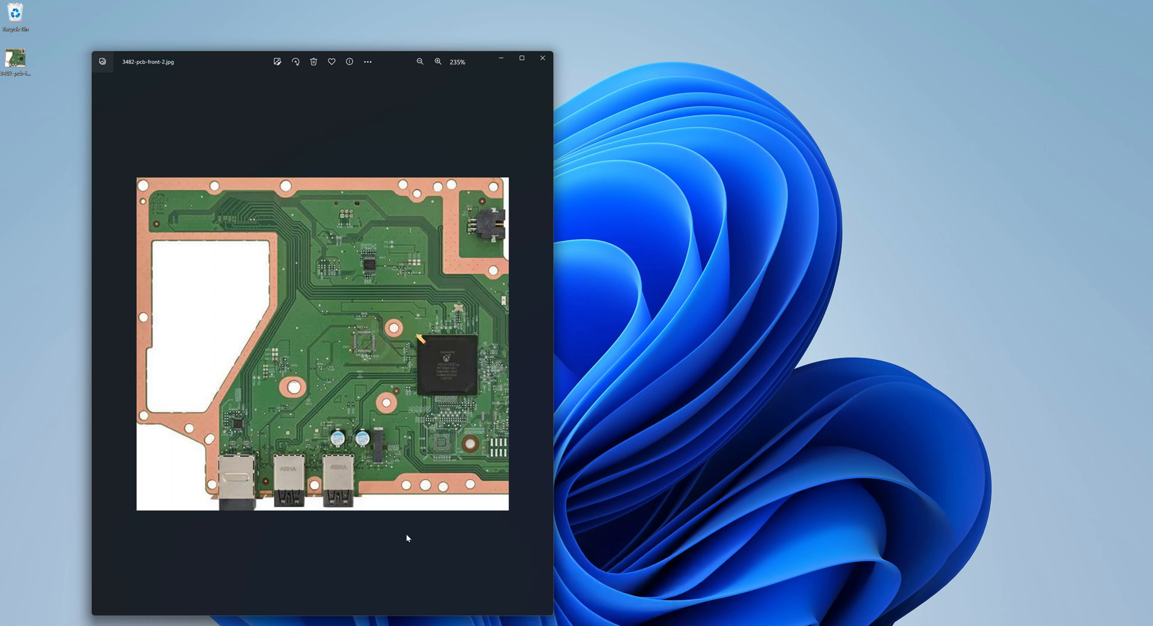
pyautogui.moveTo(233, 425)
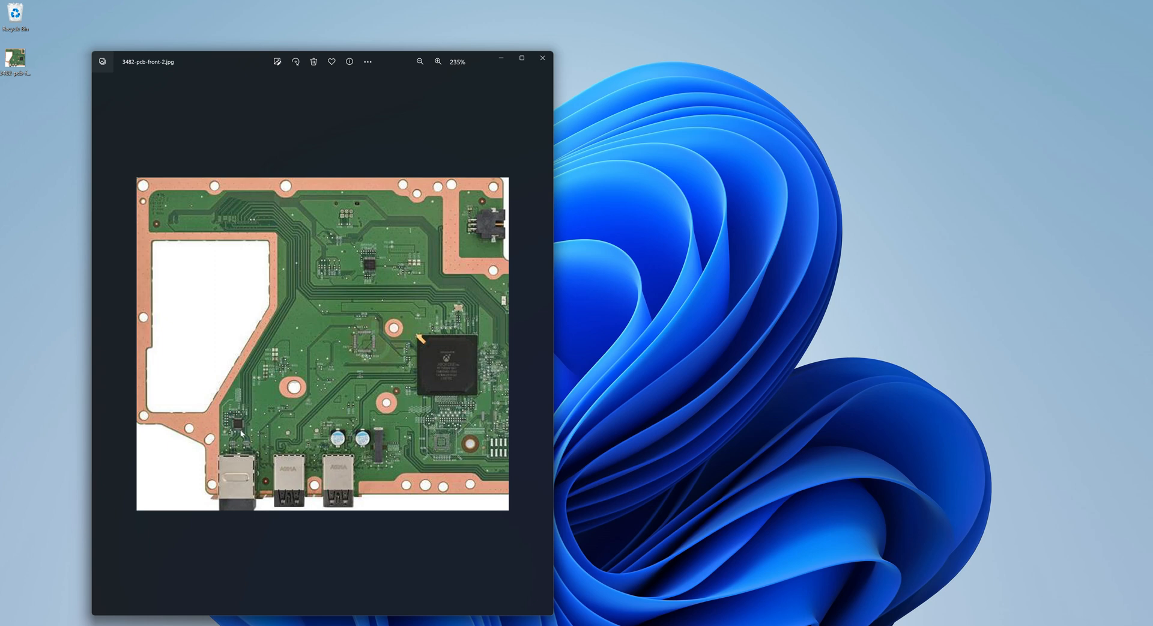
pyautogui.moveTo(248, 418)
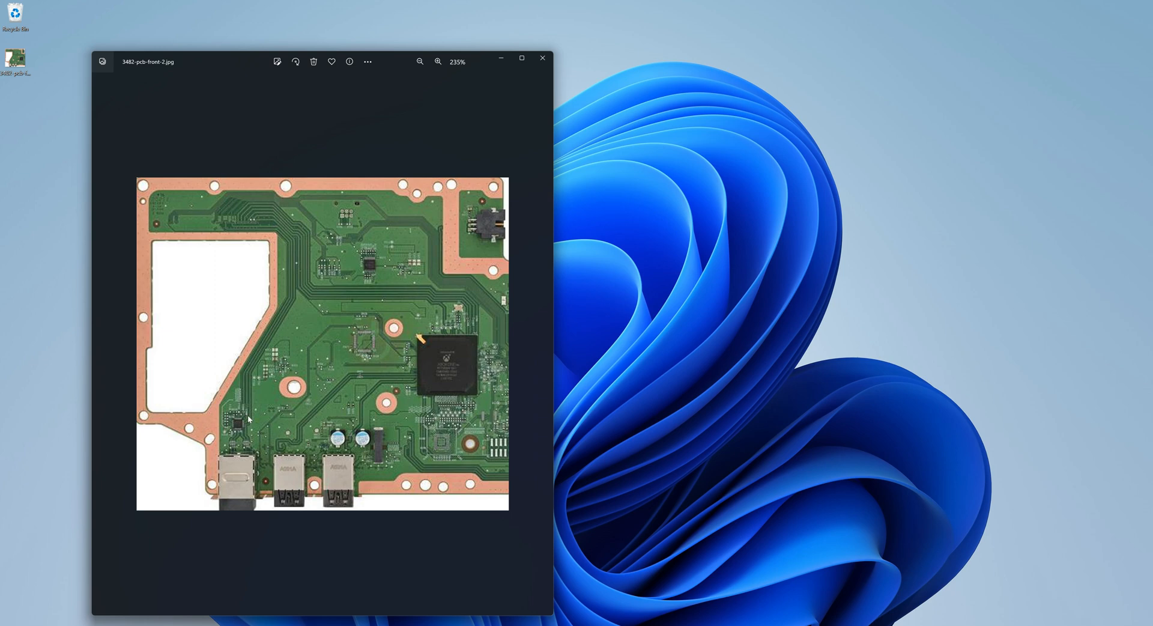
pyautogui.moveTo(246, 433)
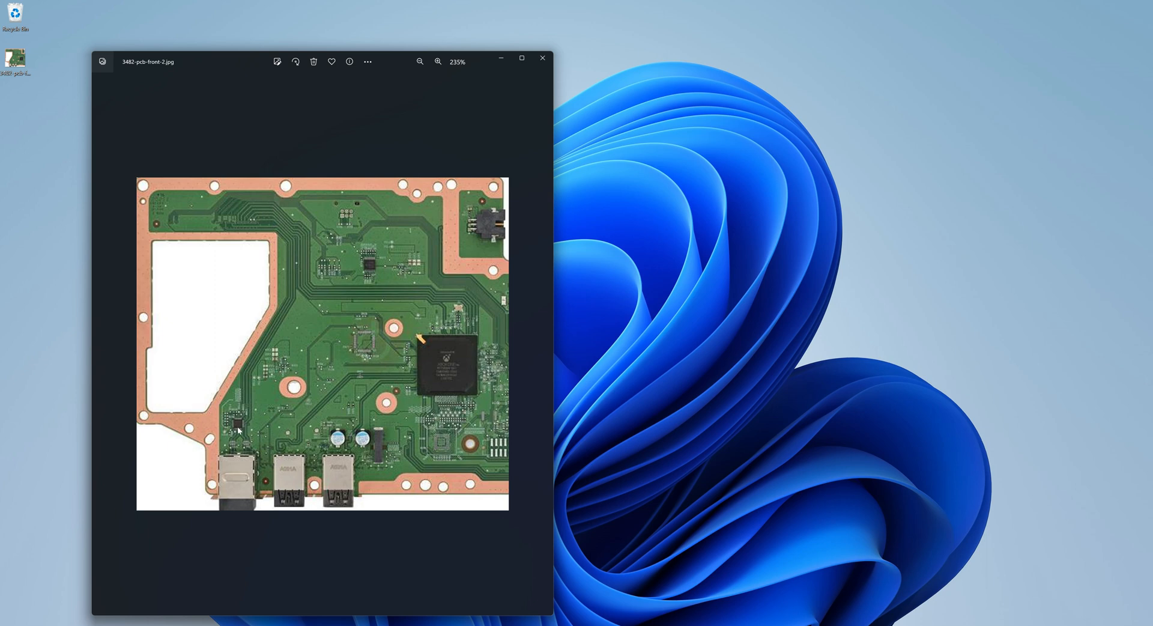
pyautogui.moveTo(246, 431)
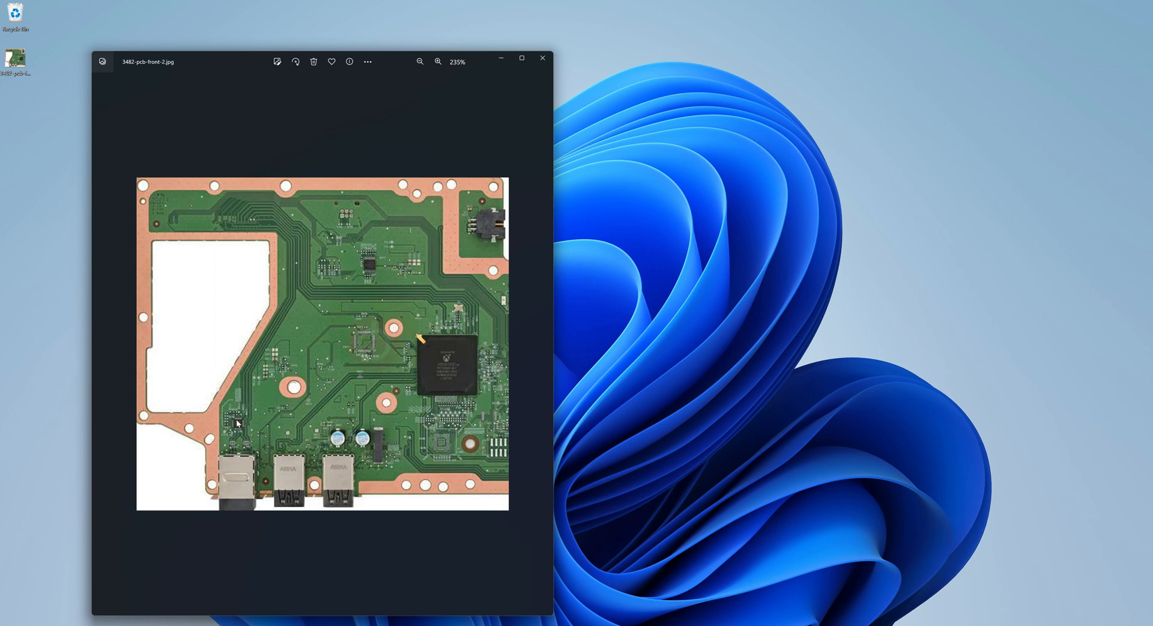
pyautogui.moveTo(248, 434)
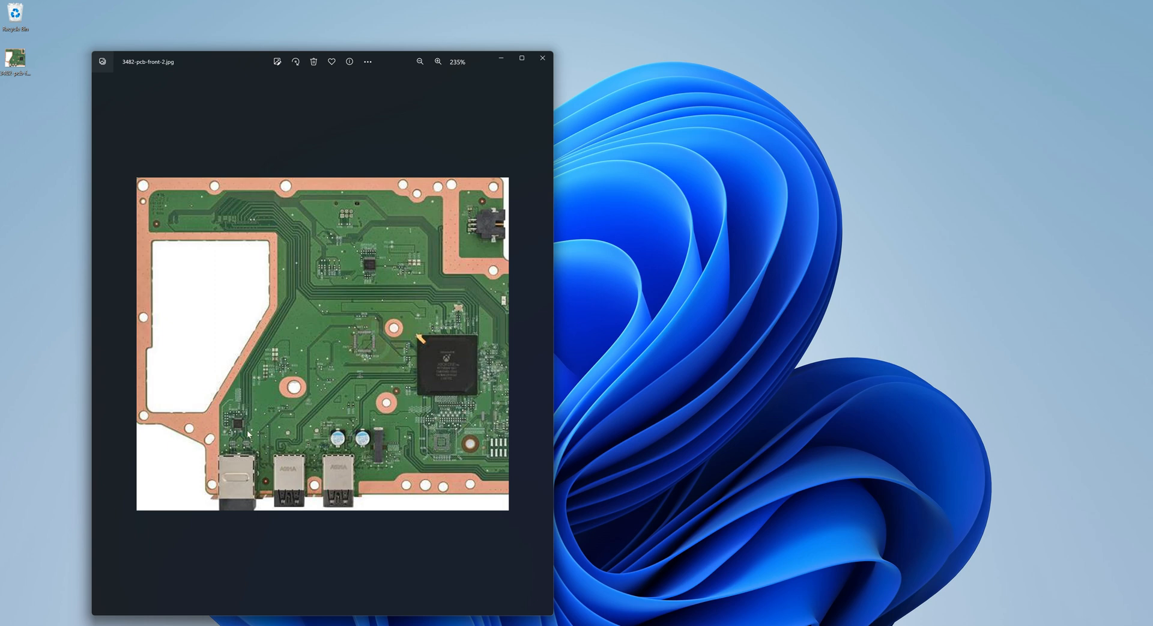
pyautogui.moveTo(247, 439)
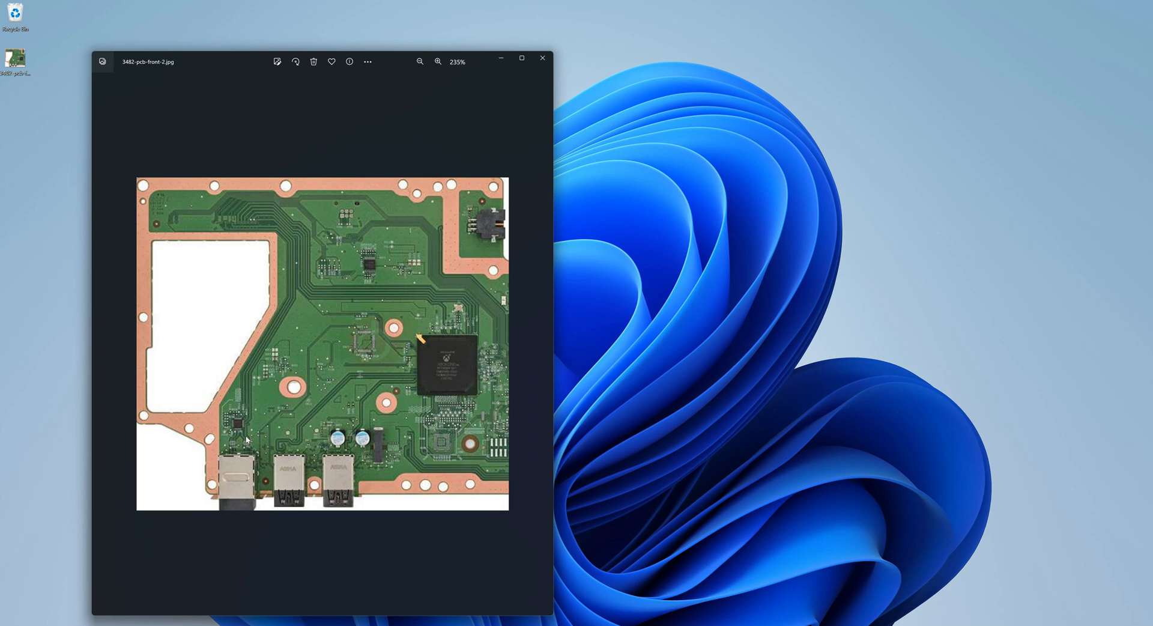
pyautogui.moveTo(510, 85)
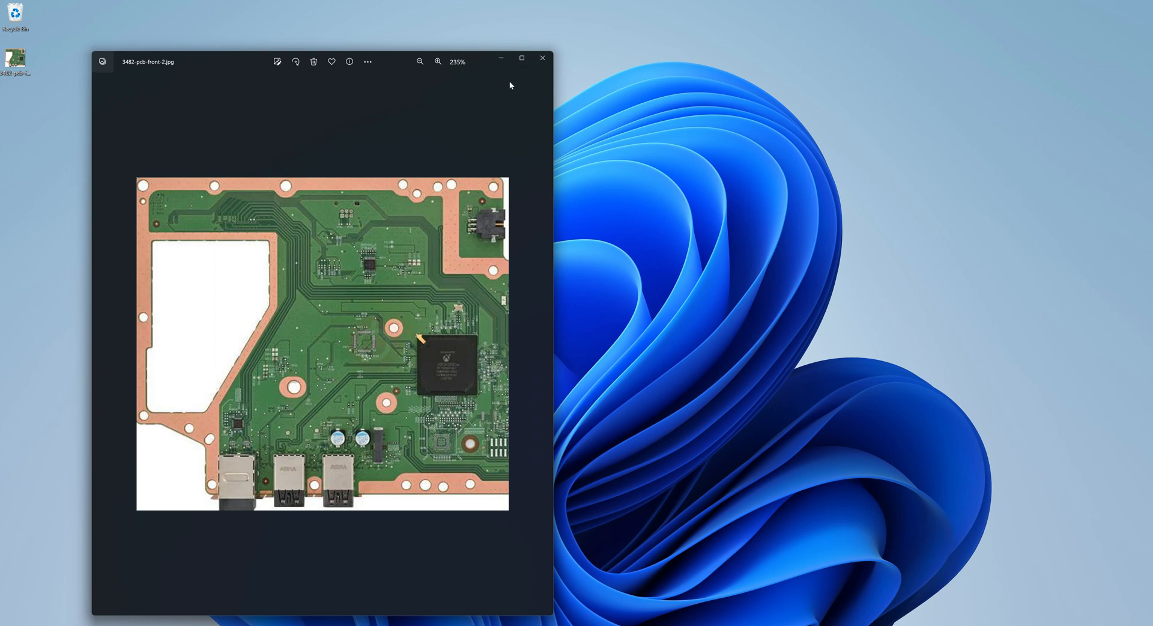
pyautogui.moveTo(244, 431)
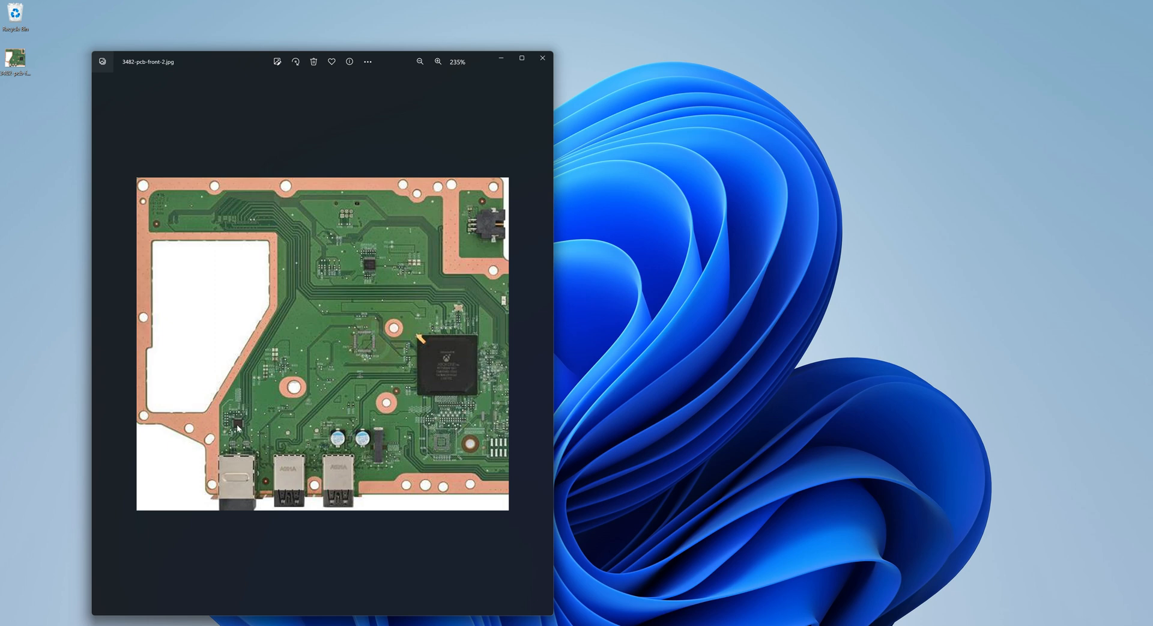
pyautogui.moveTo(250, 421)
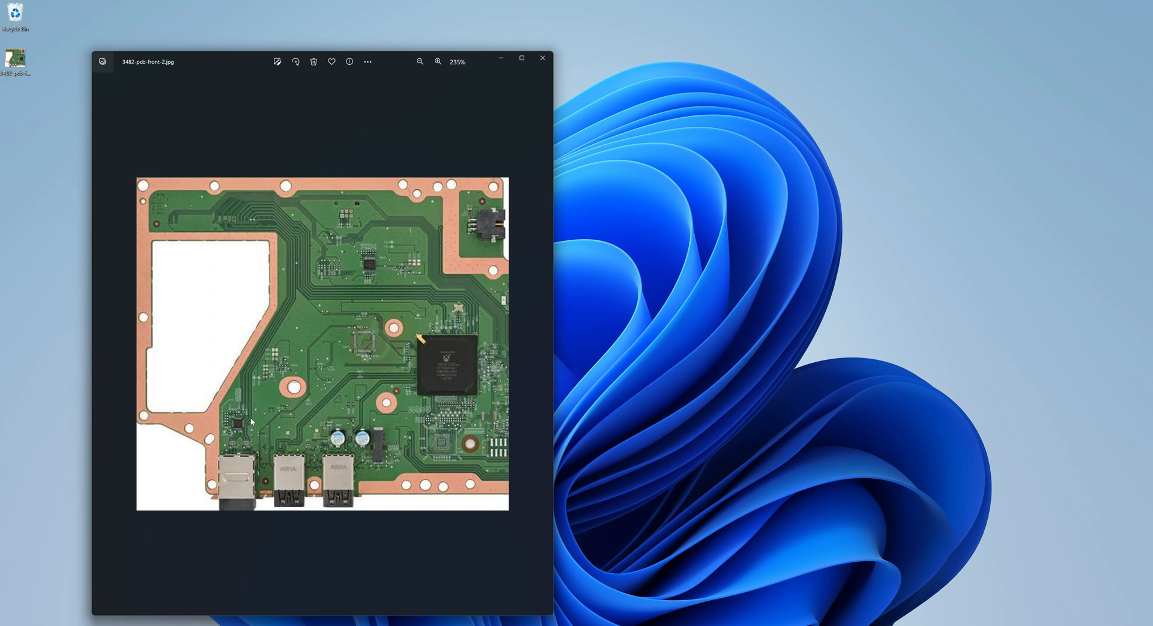
pyautogui.moveTo(275, 408)
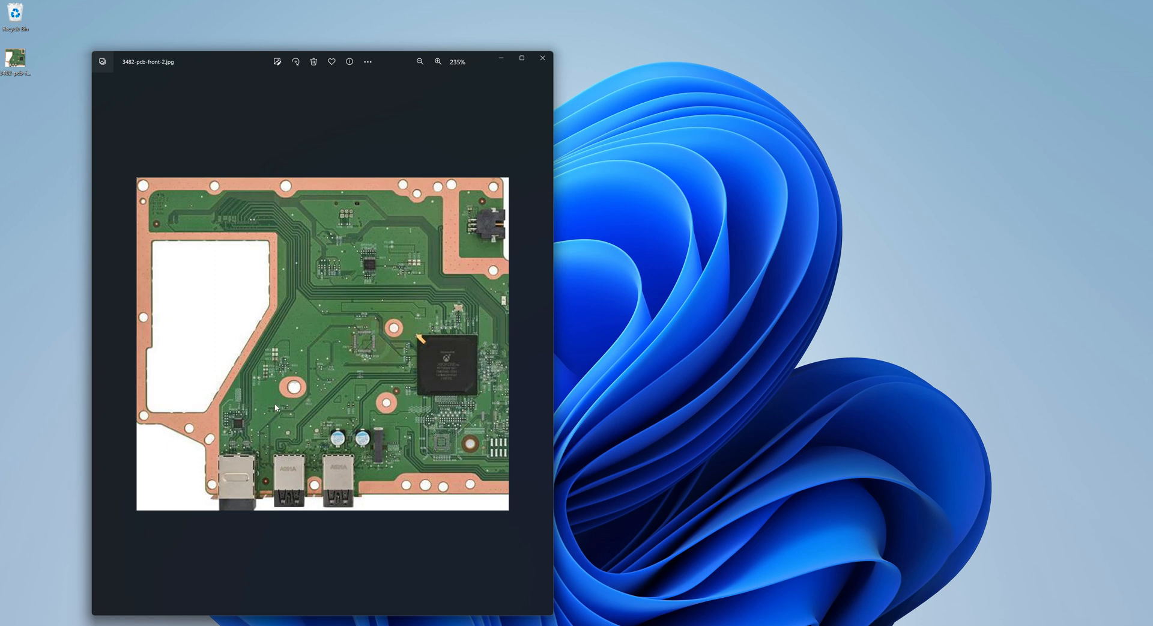